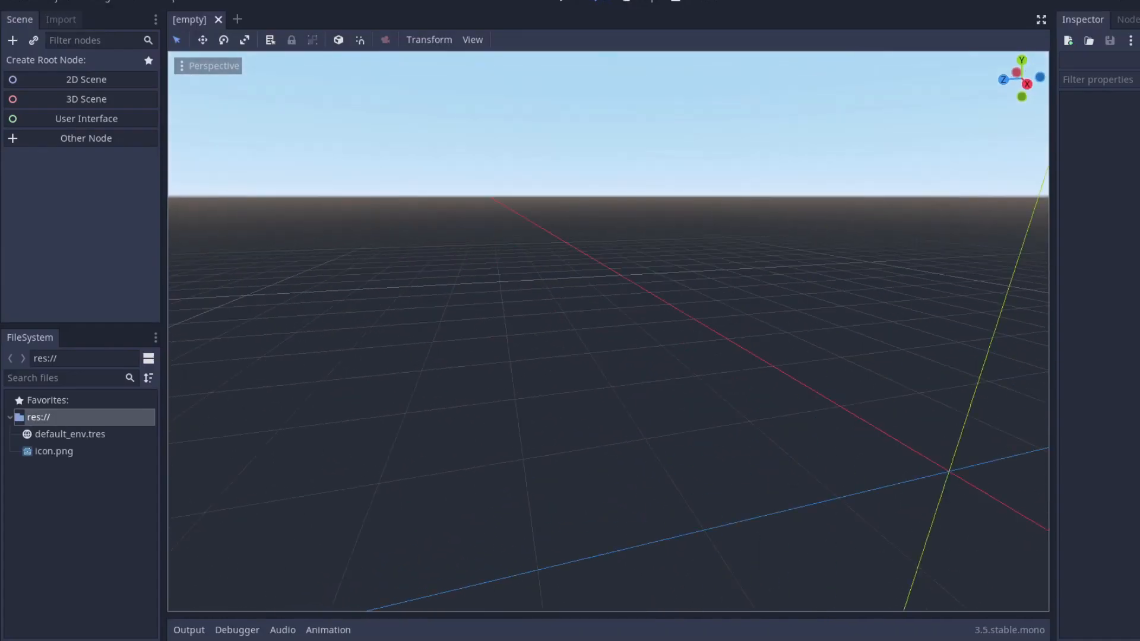
Create a 3D Scene root node and save it as Spatial.tscn in res://Scenes
click(85, 98)
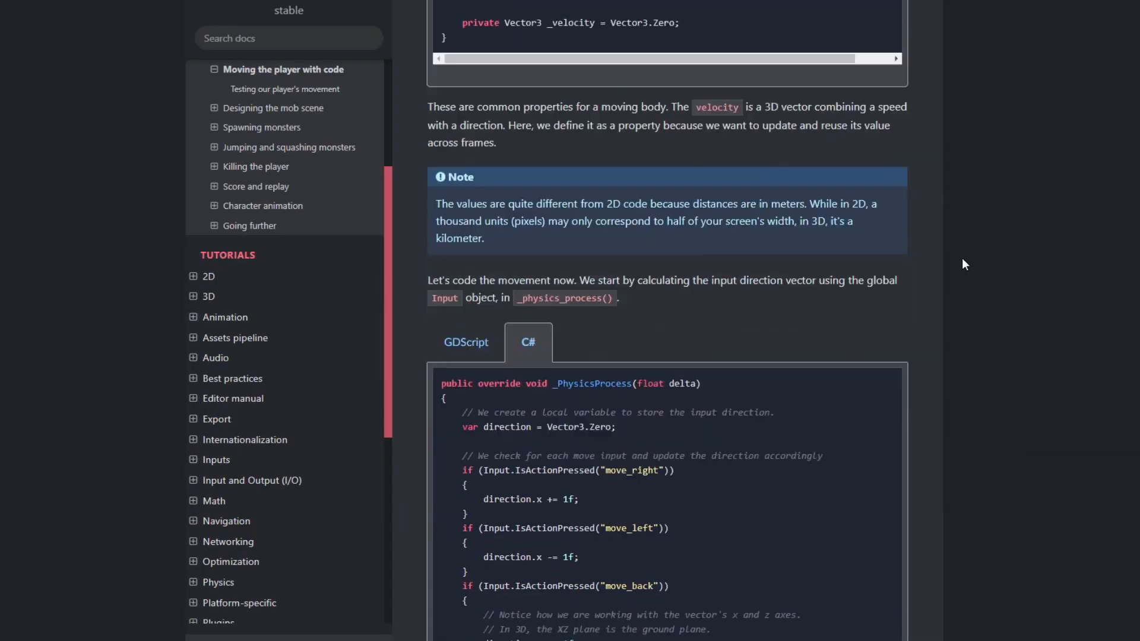
scroll(down, 3)
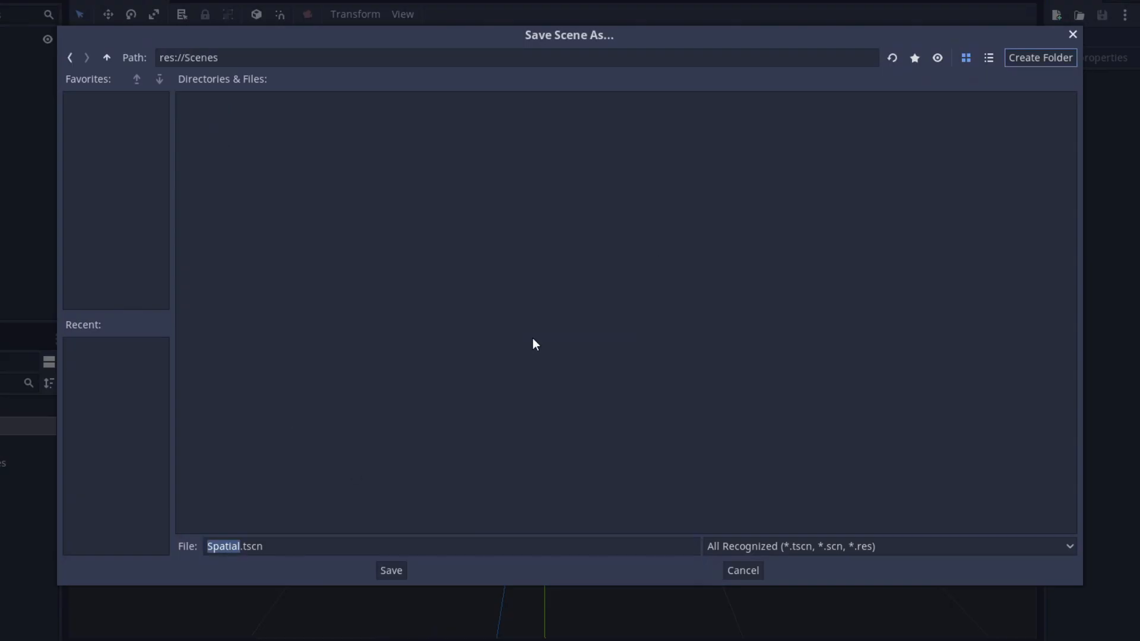
click(391, 570)
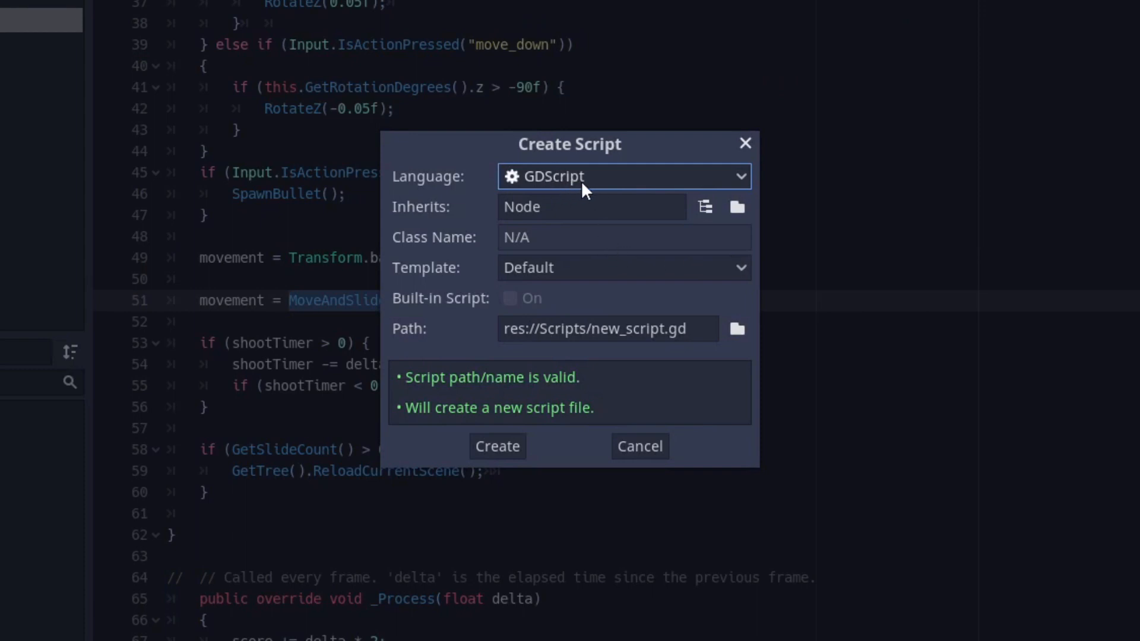
mouse_move(559, 188)
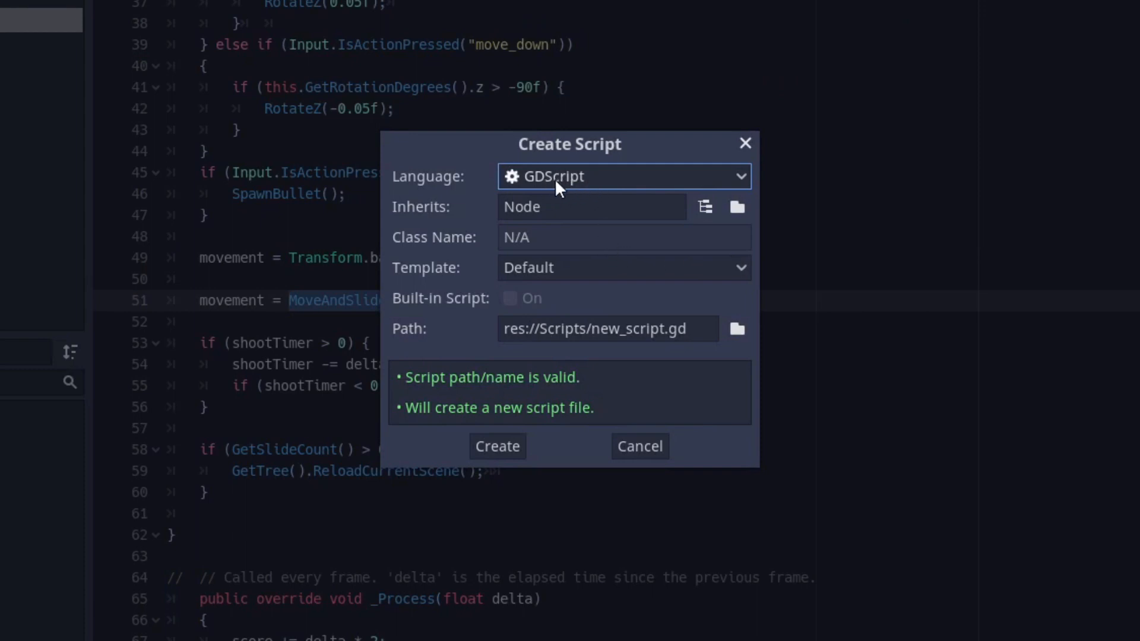
Choose C# as the script language in the Create Script dialog
click(621, 175)
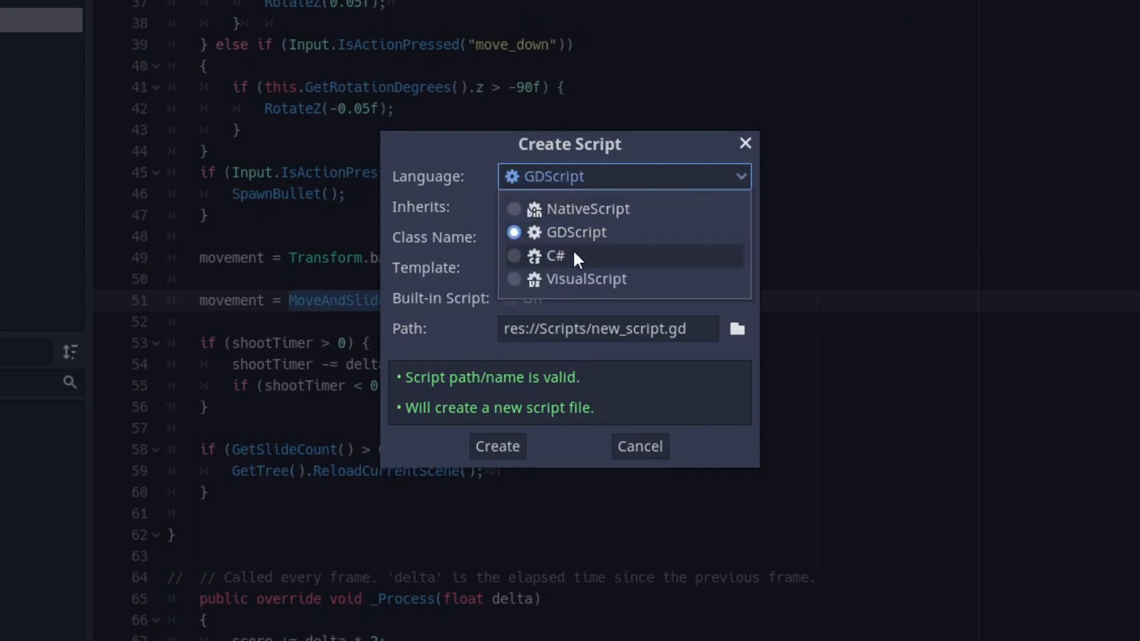
click(556, 256)
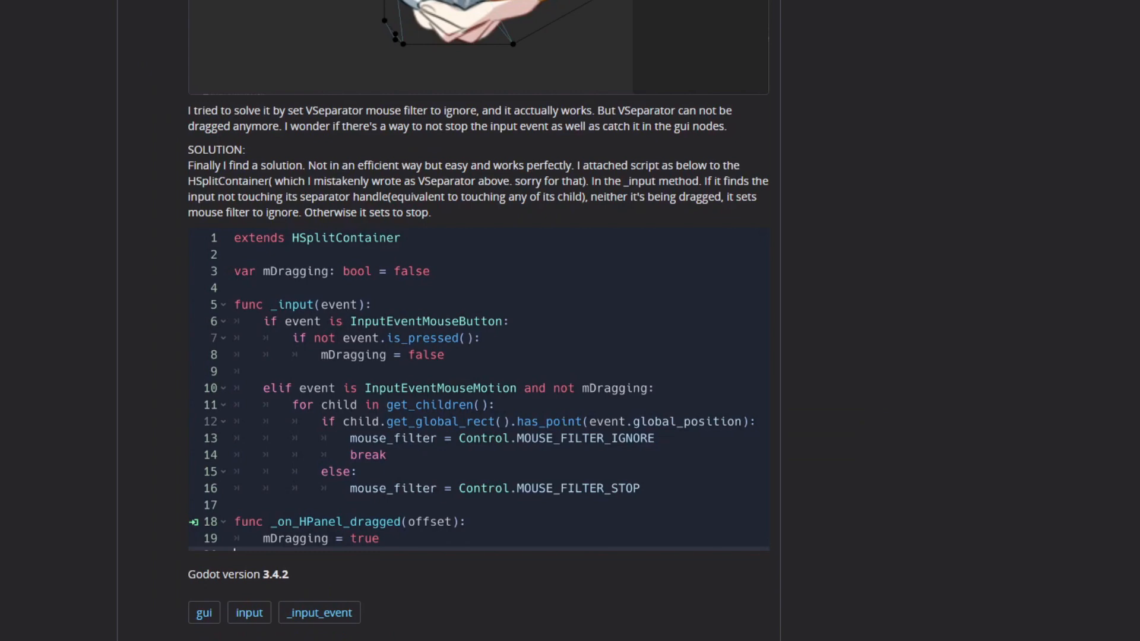
scroll(down, 3)
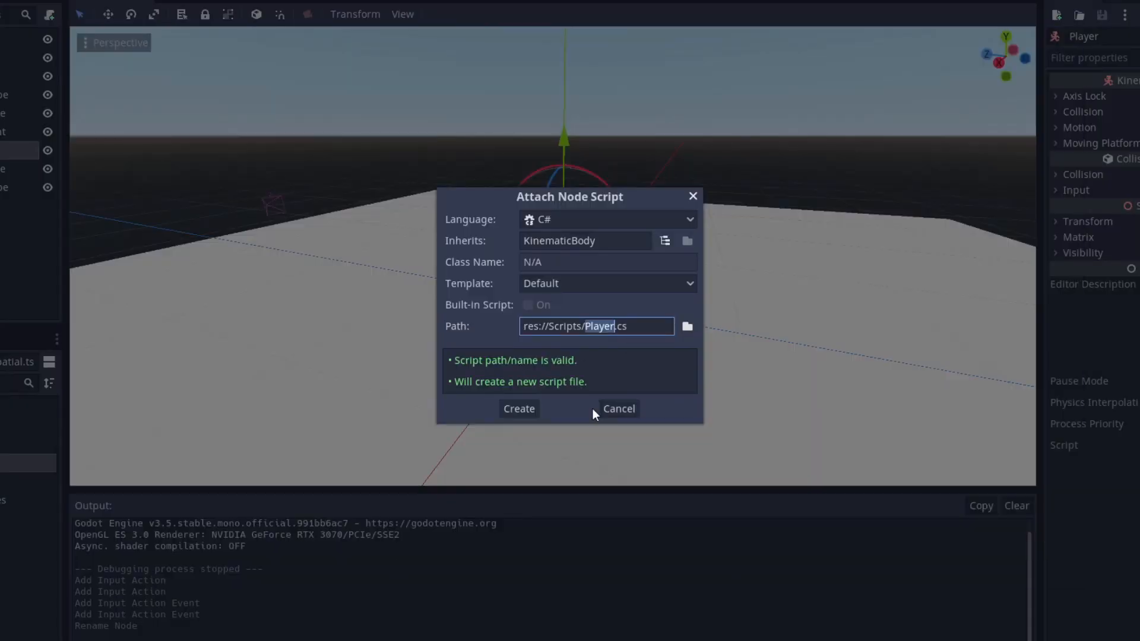
Create Player.cs and declare 'public int playerSpeed;' at the top of the class
click(519, 407)
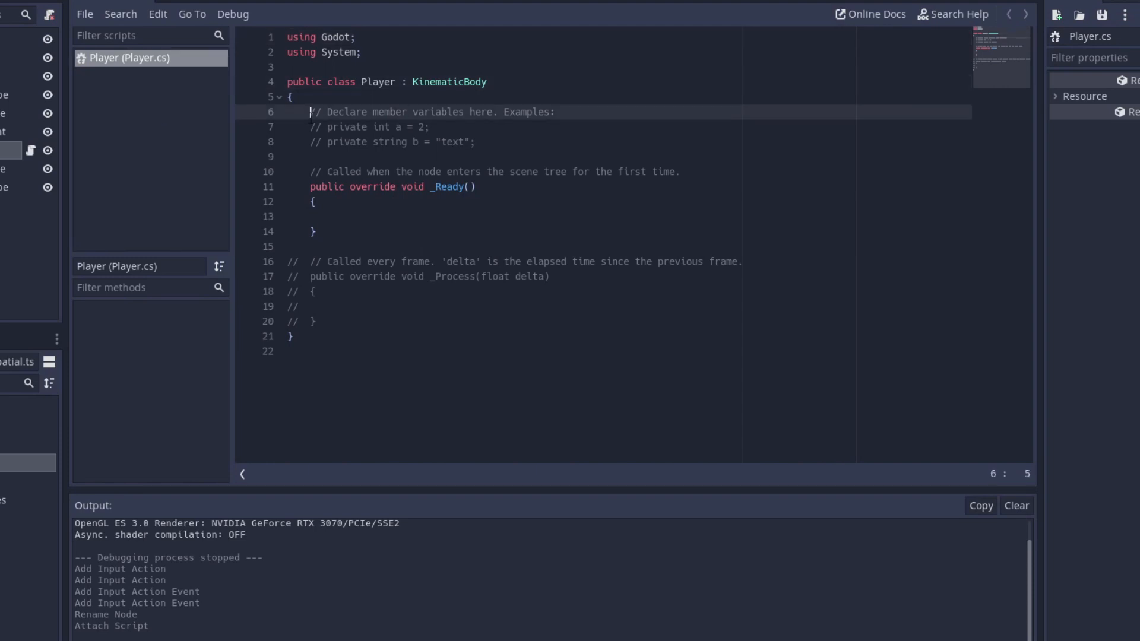
text(public int playerSpeed;)
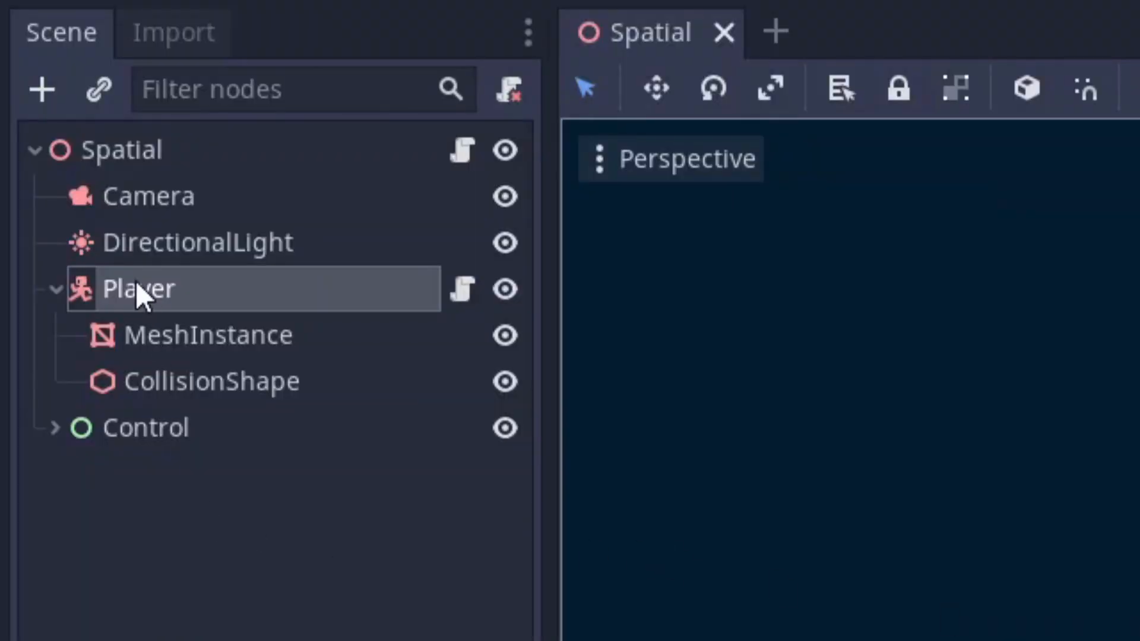
click(211, 381)
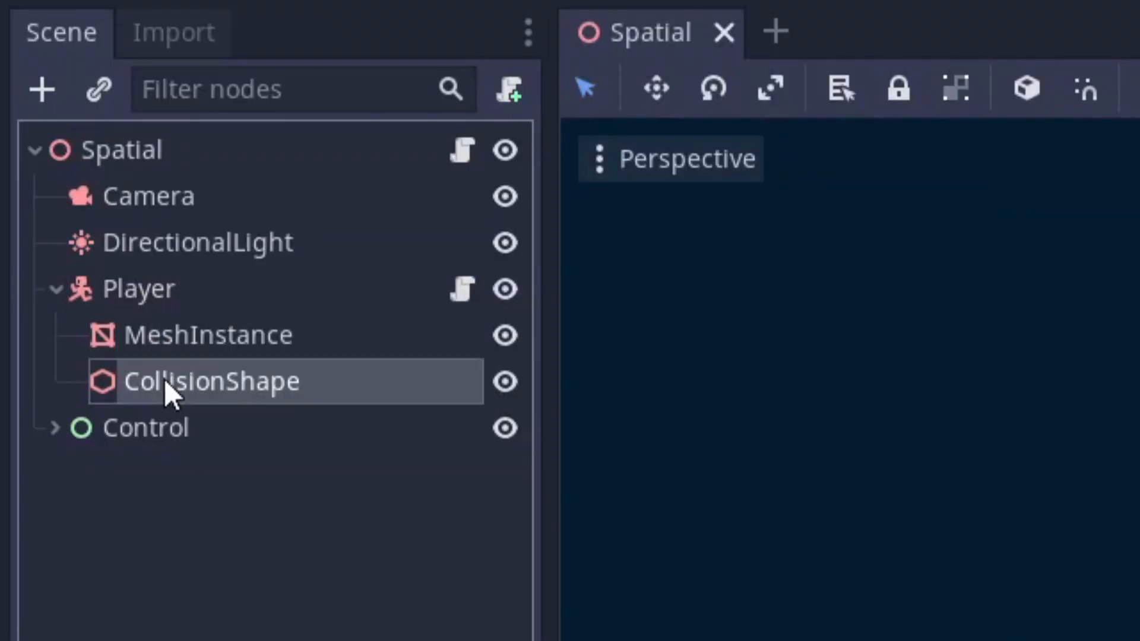
click(138, 287)
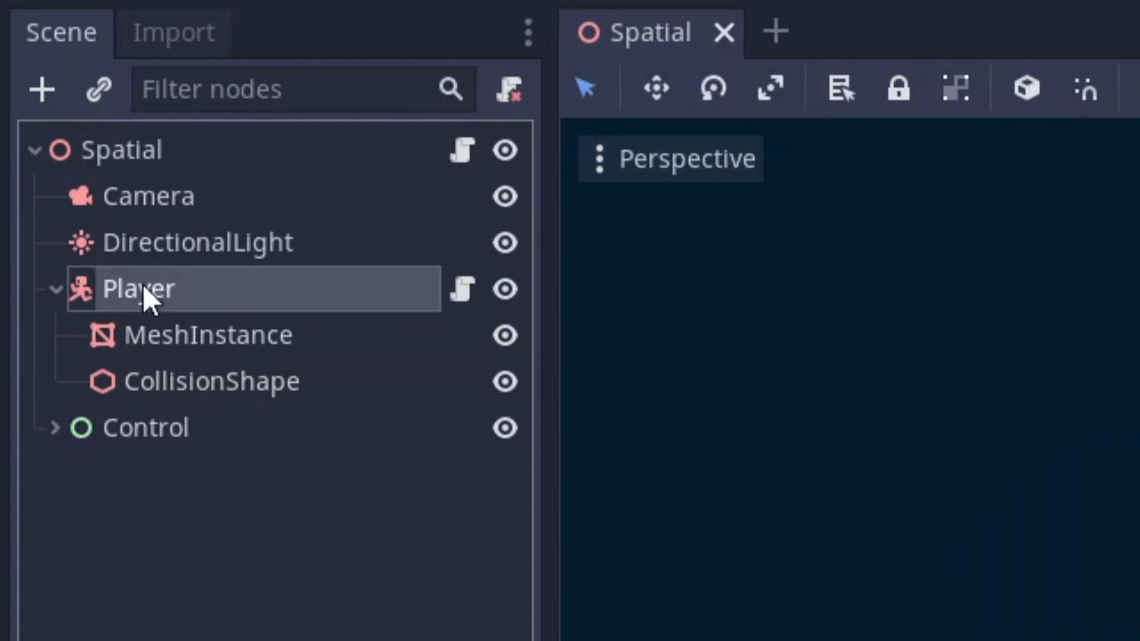
mouse_move(185, 356)
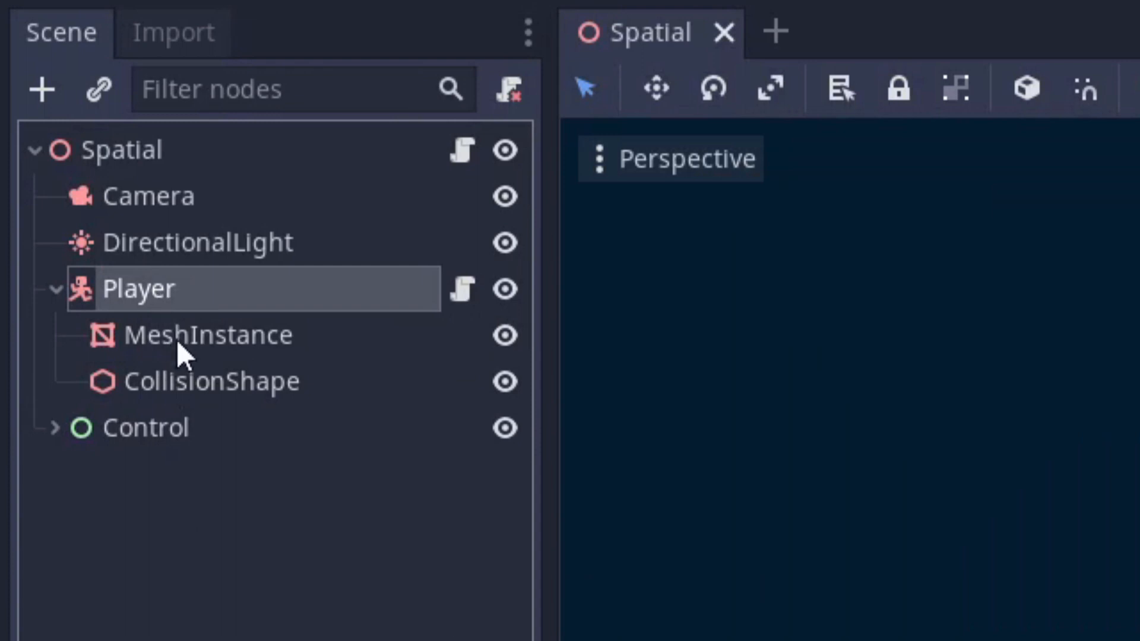
click(211, 381)
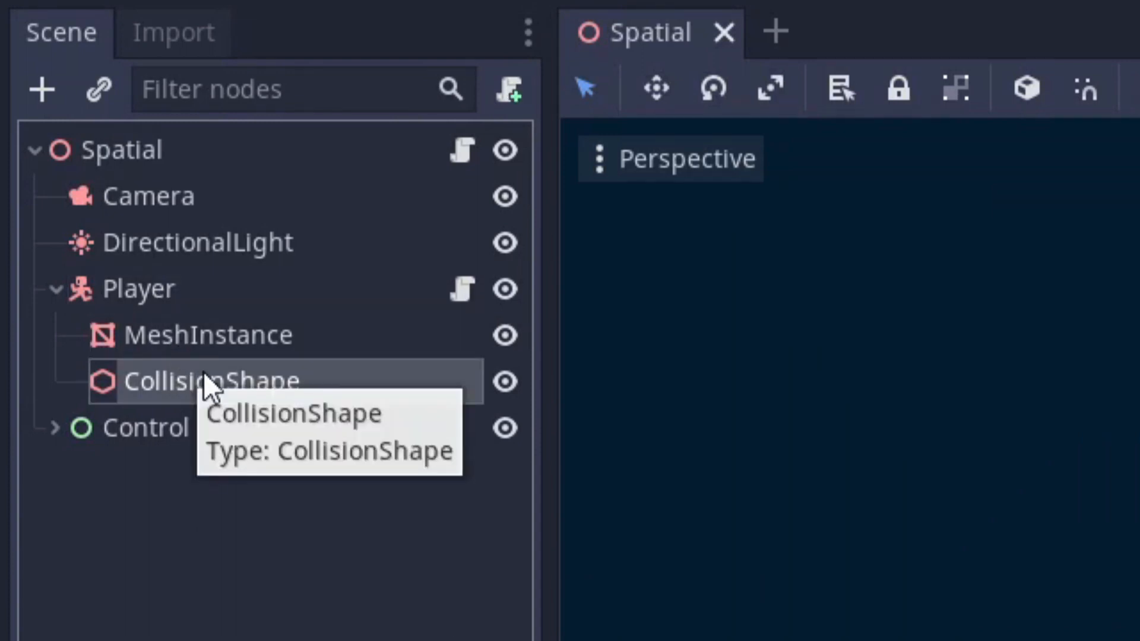
mouse_move(835, 427)
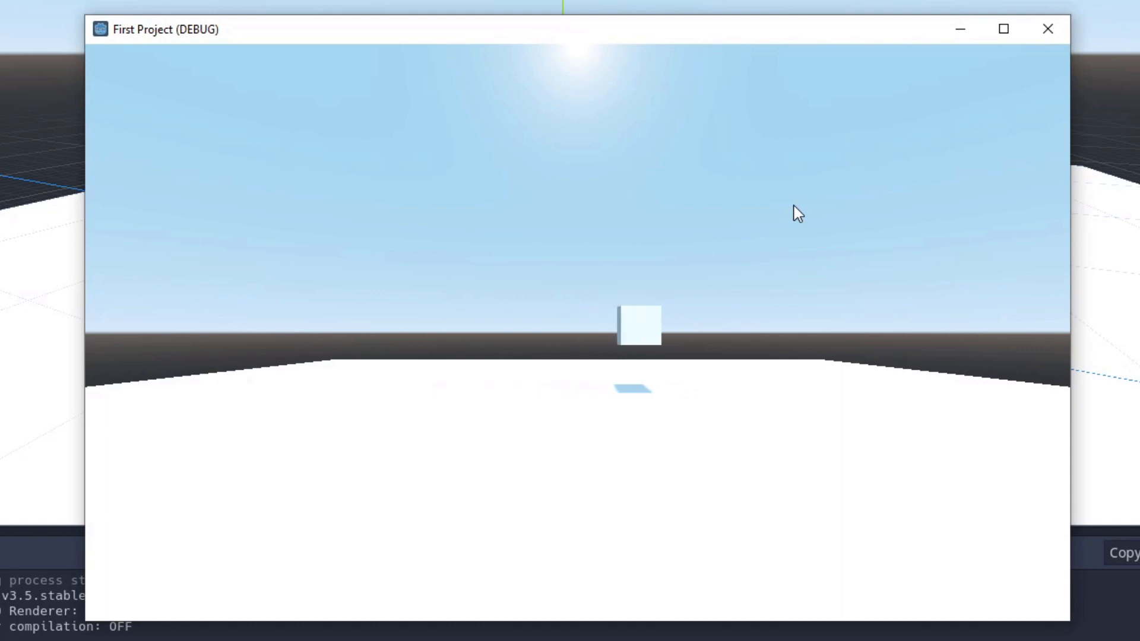
Run the game, then make the player cube cyan and darken the environment background
click(1045, 28)
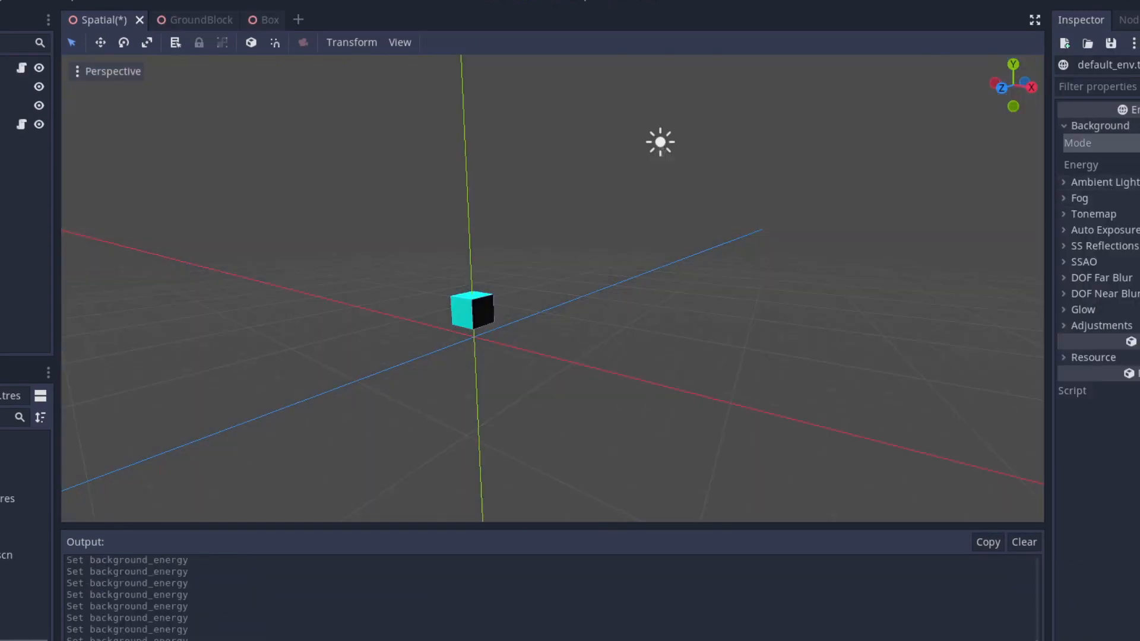
click(303, 41)
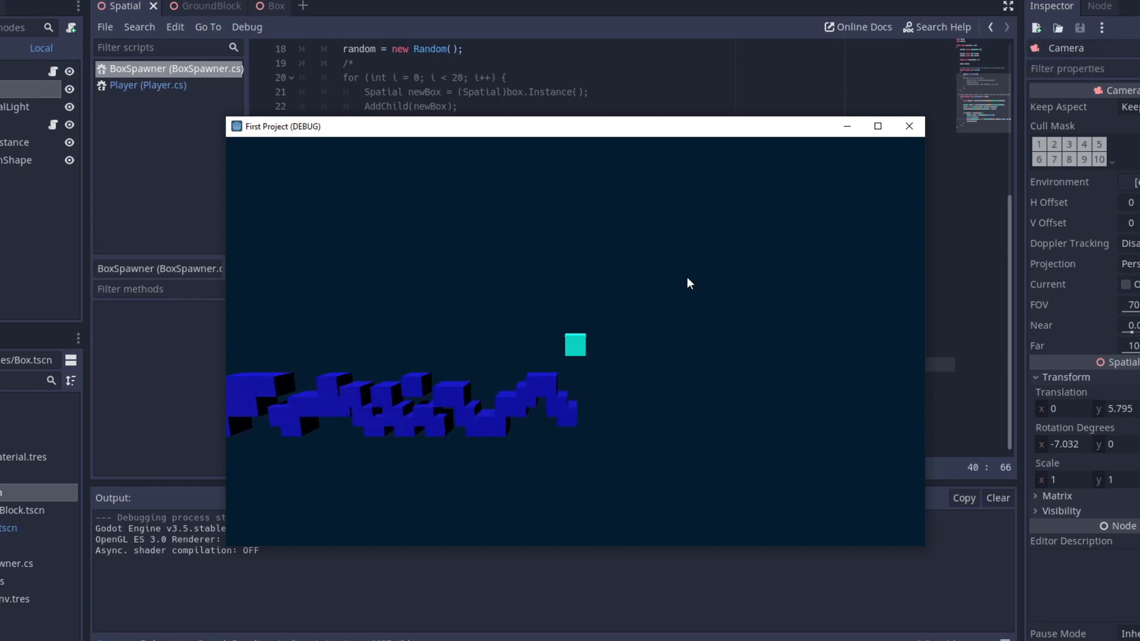
mouse_move(867, 171)
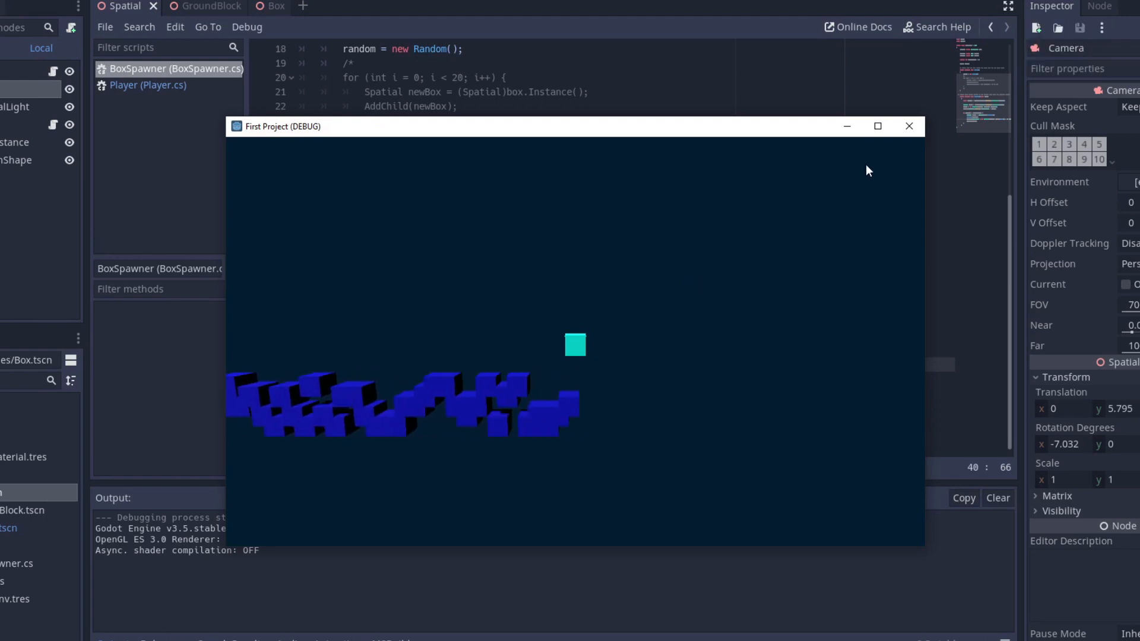
mouse_move(790, 196)
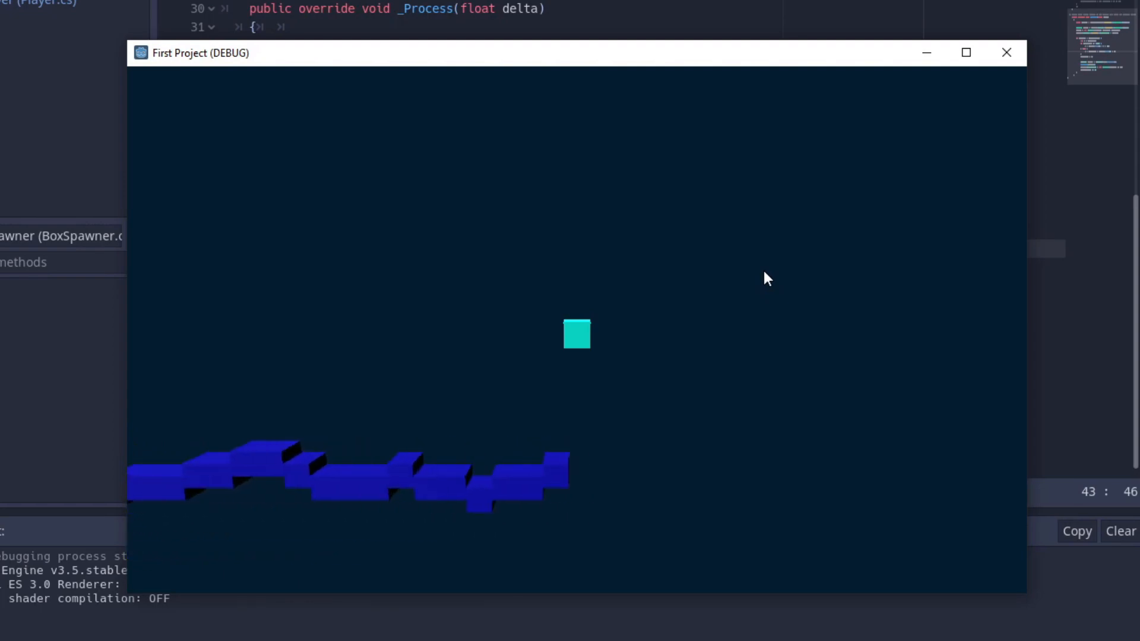
Run the game to check the randomly spawned row of blue blocks, then stop it
click(1005, 52)
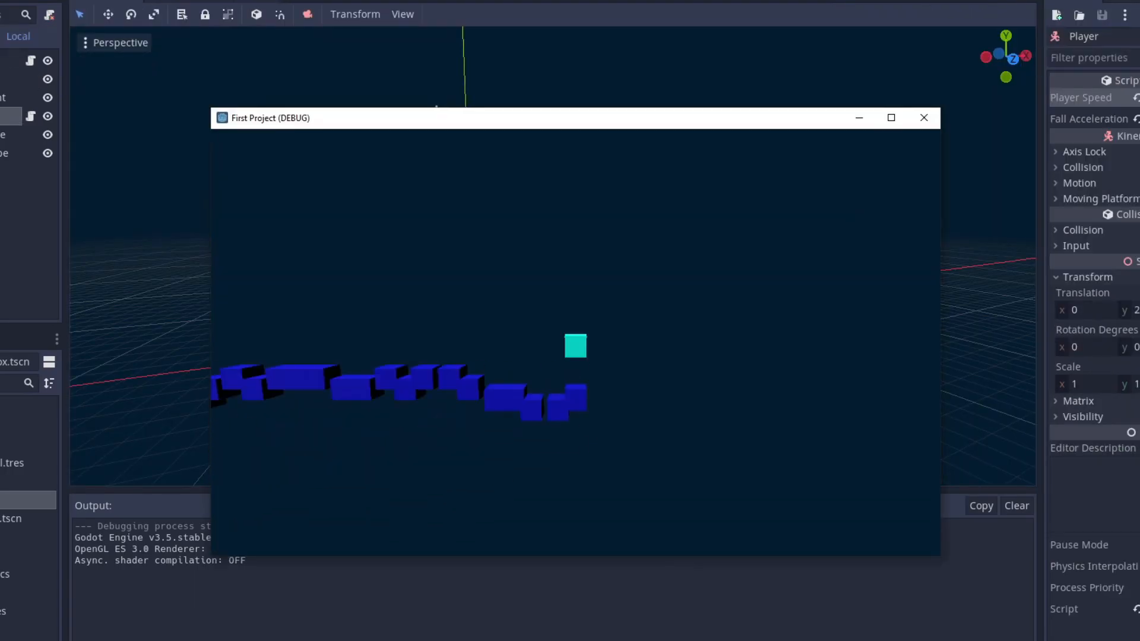
click(924, 118)
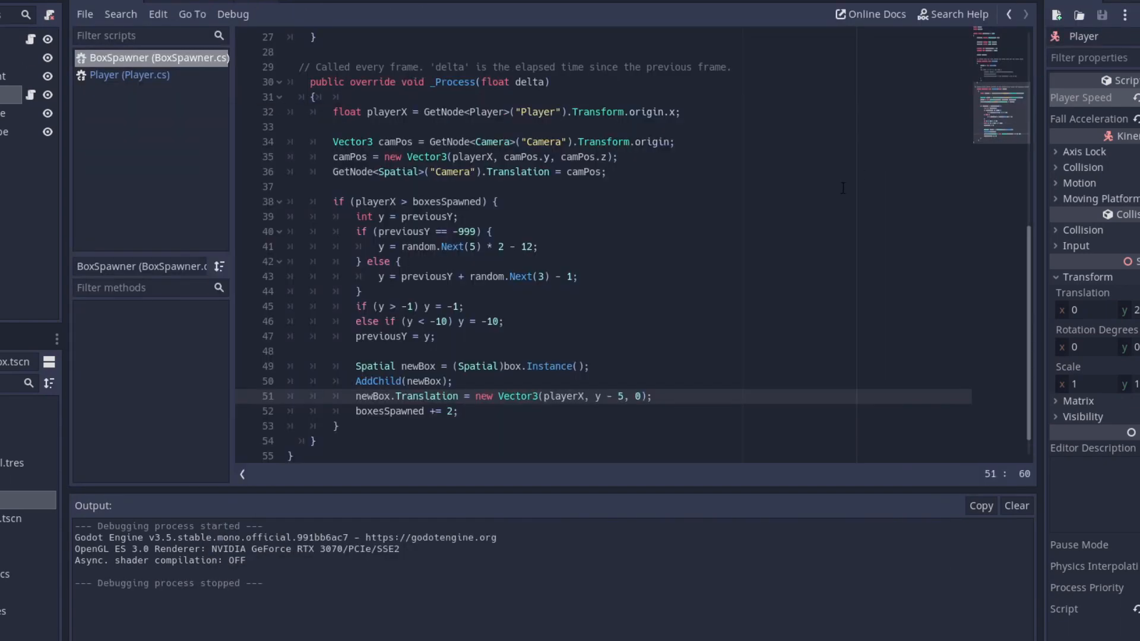
Spawn boxes by boxesSpawned instead of playerX and test-run the scene
text(boxesSpawned)
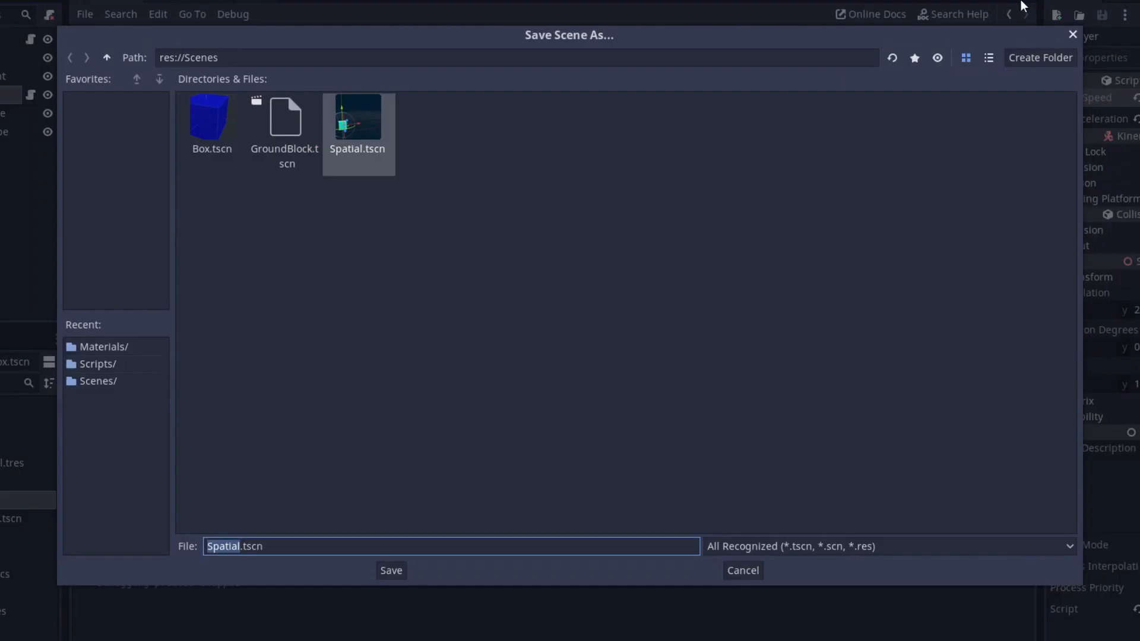
click(390, 570)
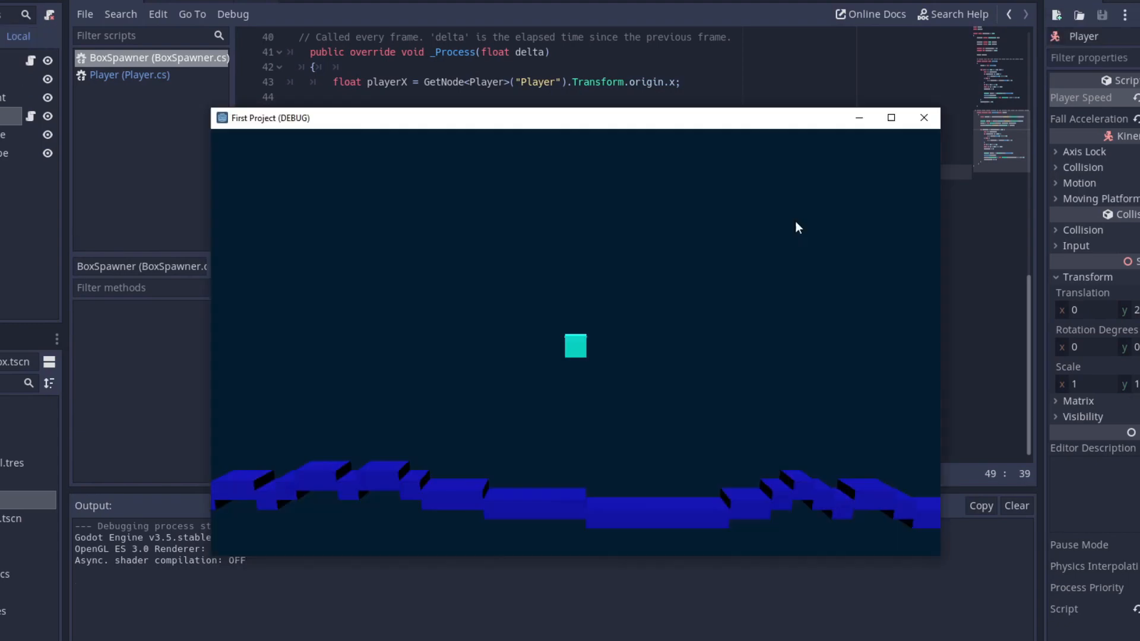
click(924, 118)
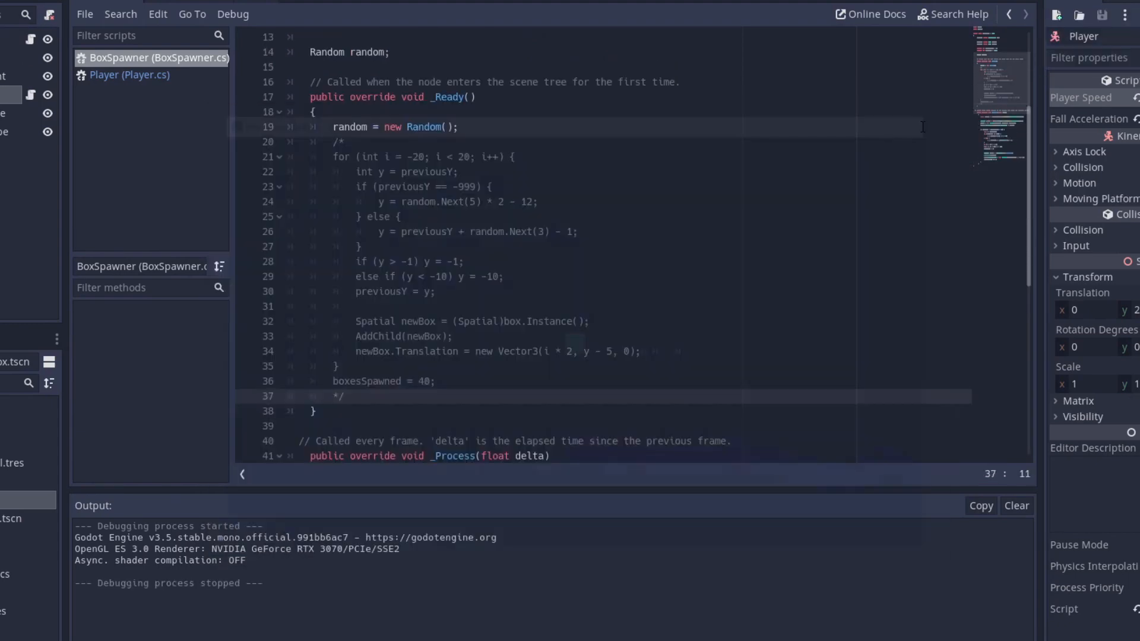
Review the spawner code with the +30 lookahead and stop the running game
scroll(down, 3)
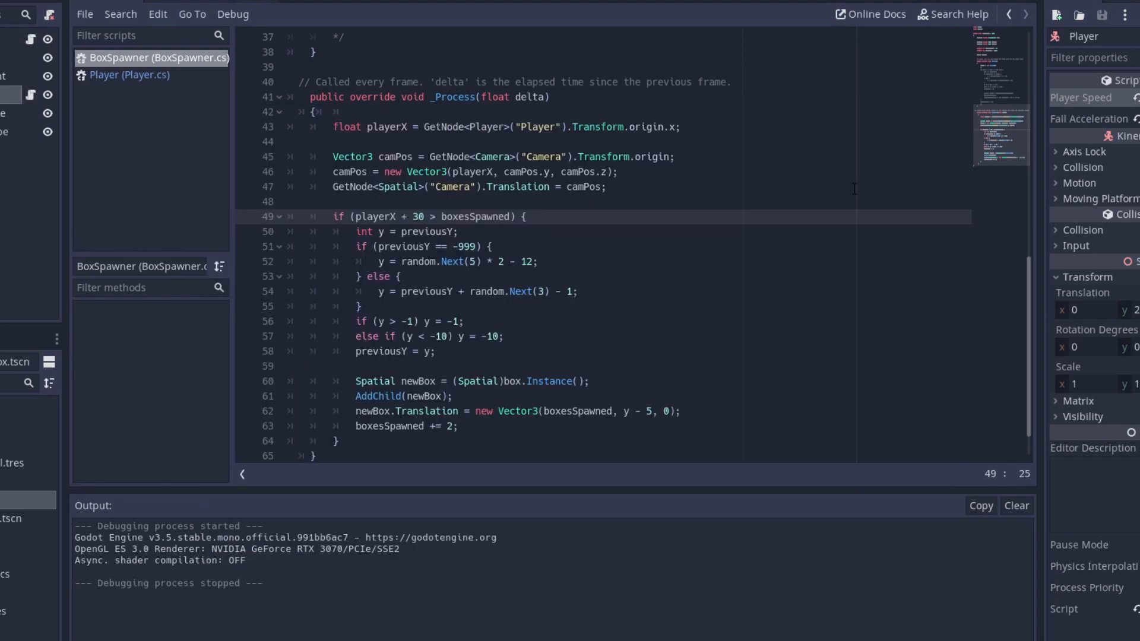
scroll(up, 3)
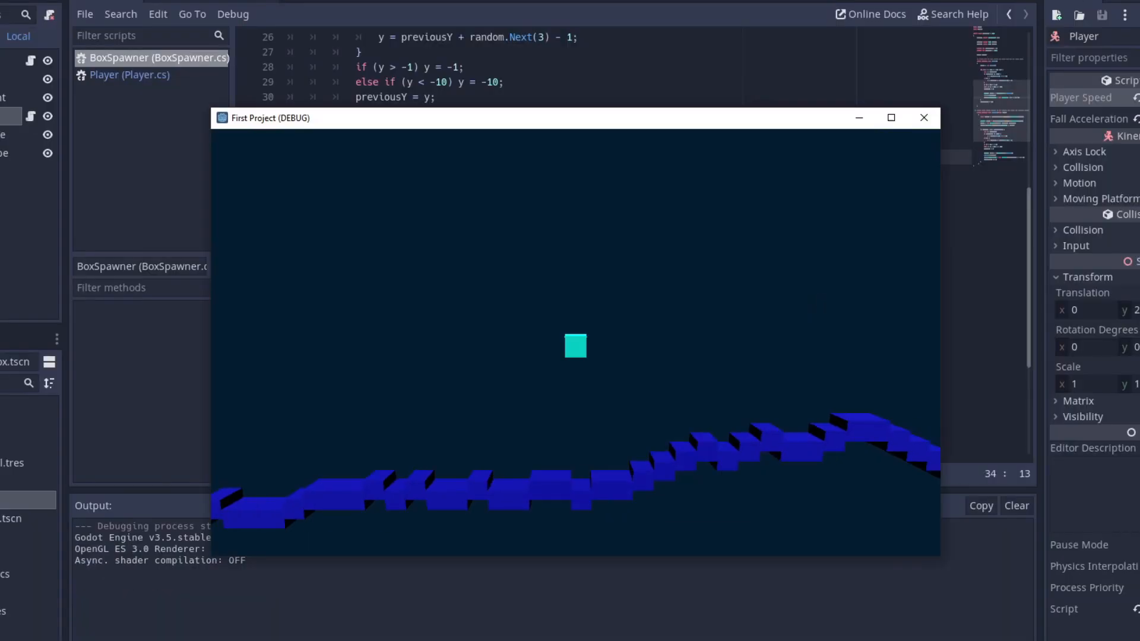
click(923, 118)
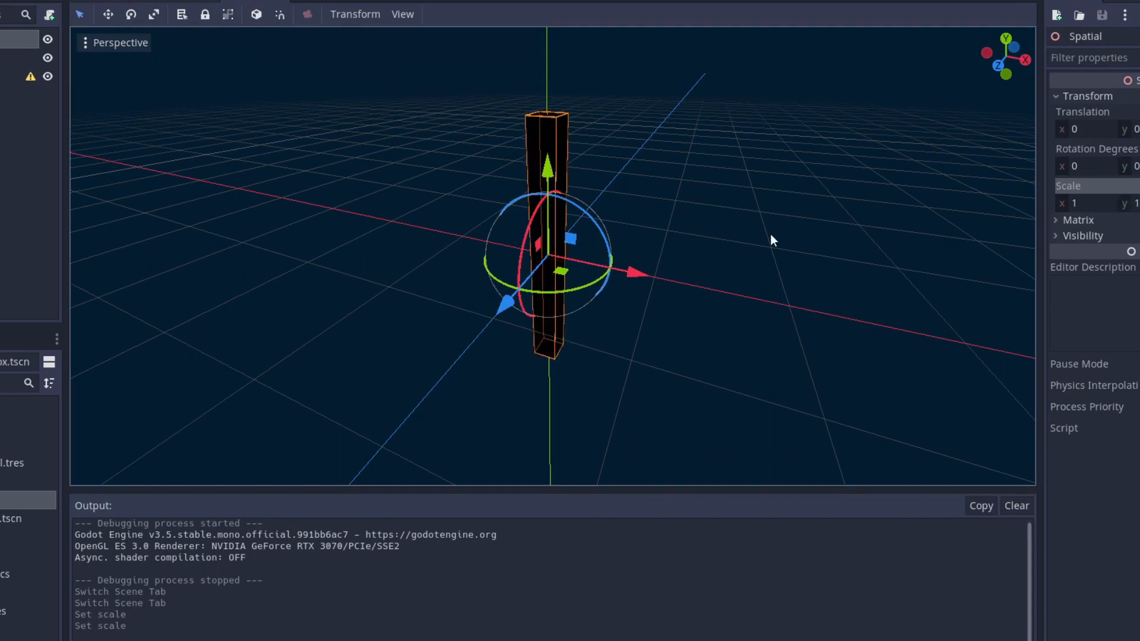
Stretch the box vertically by changing its Scale values in the Inspector
click(513, 486)
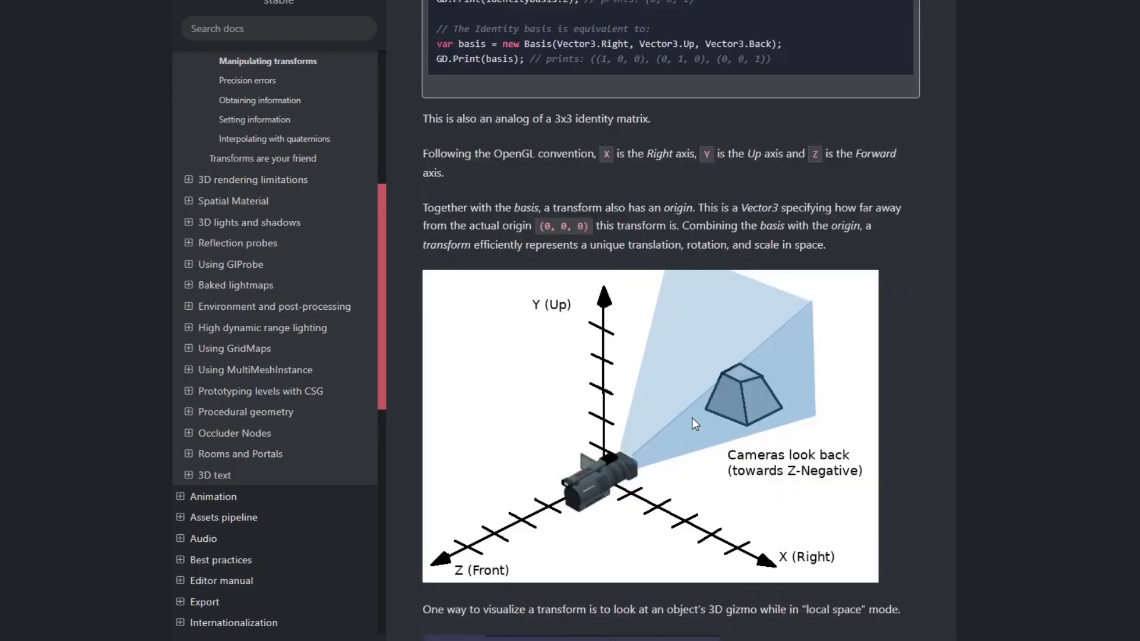
Close the Input Map settings and add an 'else if move_down' branch in Player.cs
scroll(up, 3)
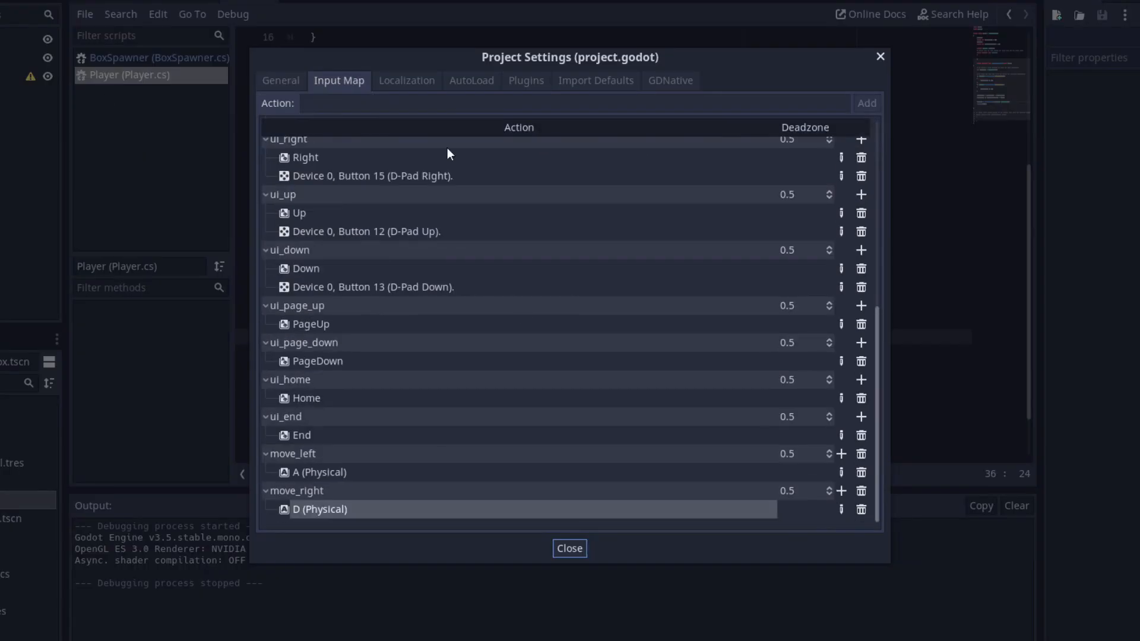
click(568, 548)
text(} e)
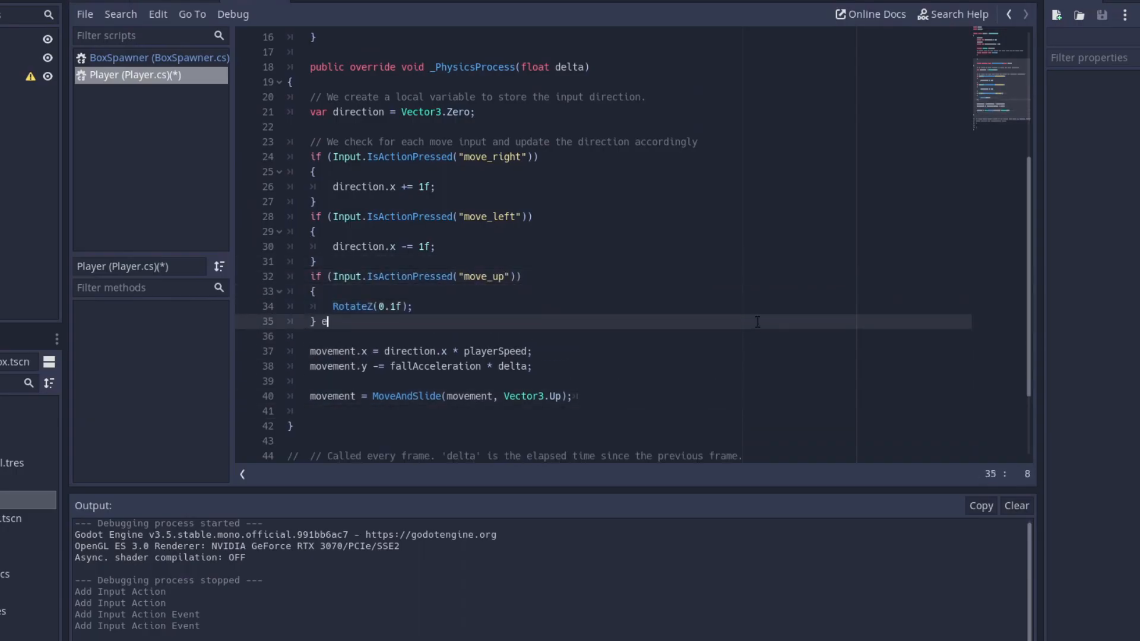
text(lse if (Input.IsActionPressed("move_down")))
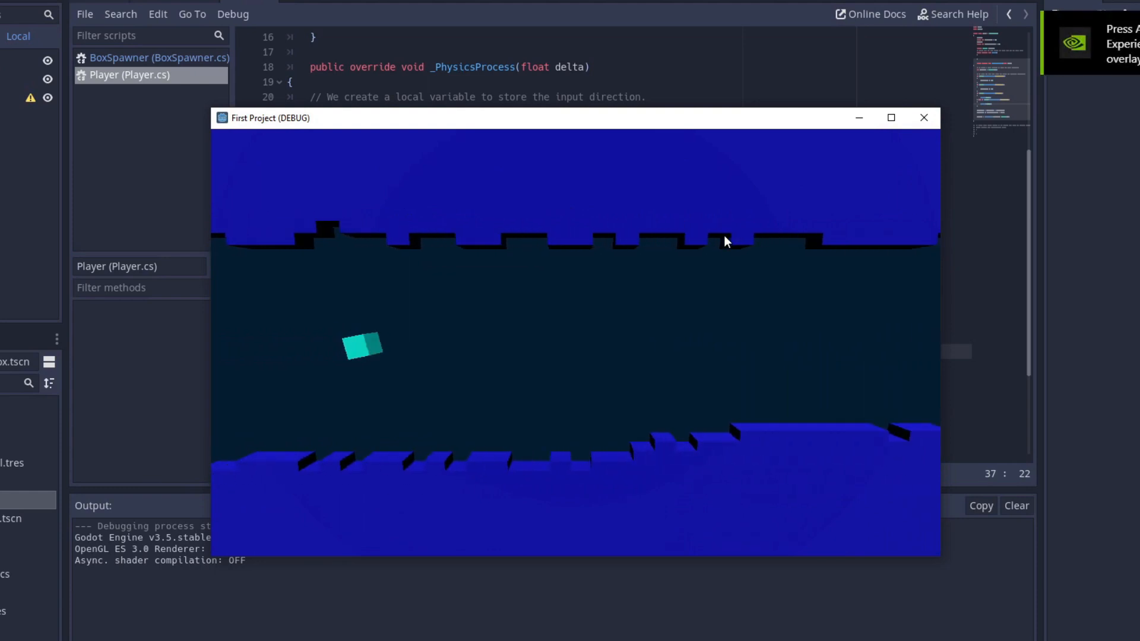
Stop the game and edit Player.cs to clamp rotation and move along the facing direction
click(923, 118)
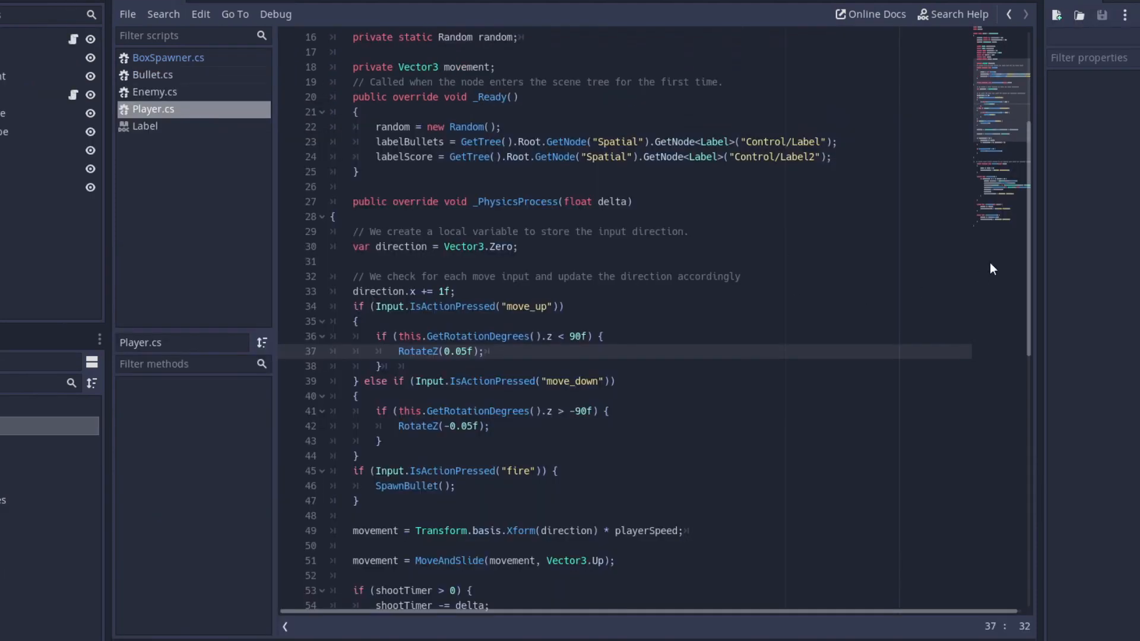
scroll(down, 3)
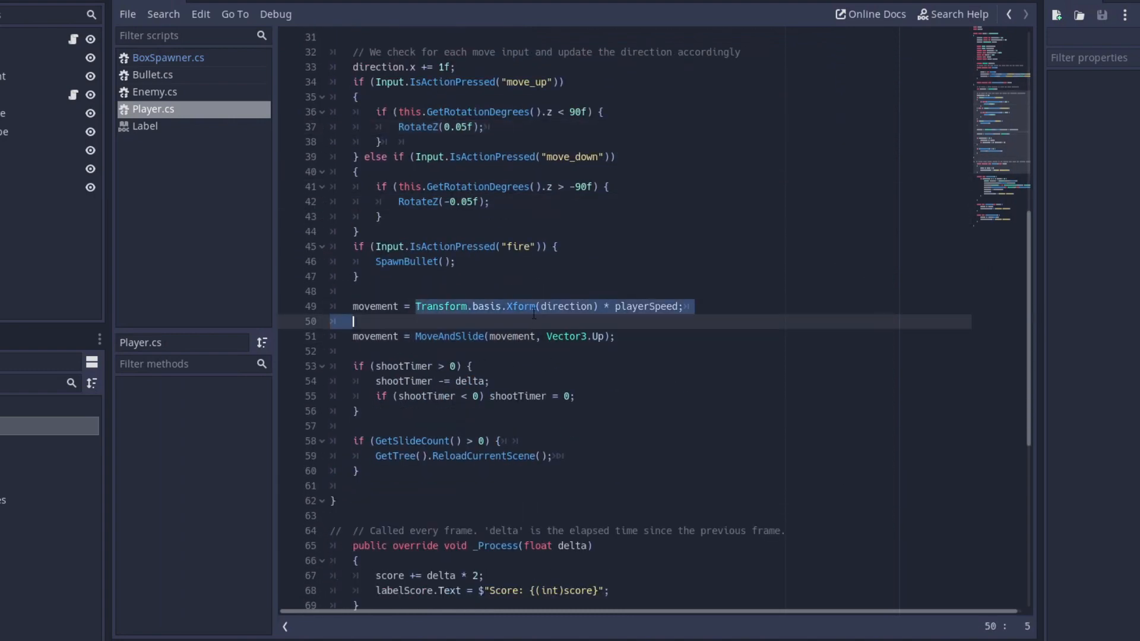
click(534, 306)
text(ki)
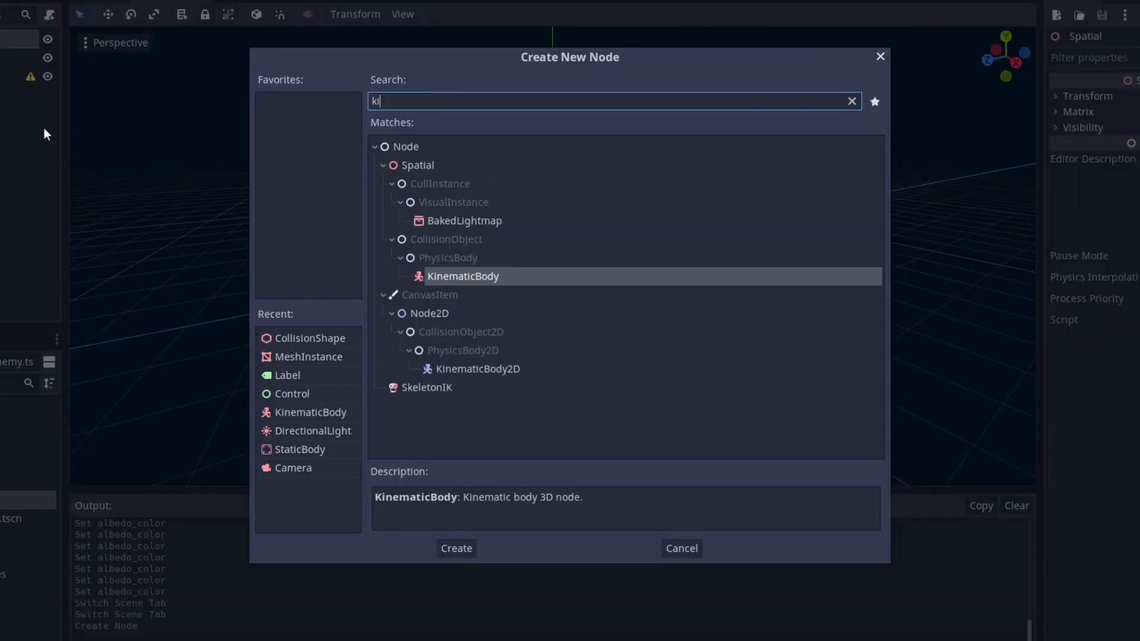
Create a KinematicBody node and write SpawnBoxes to spawn floor and ceiling boxes per column
click(456, 548)
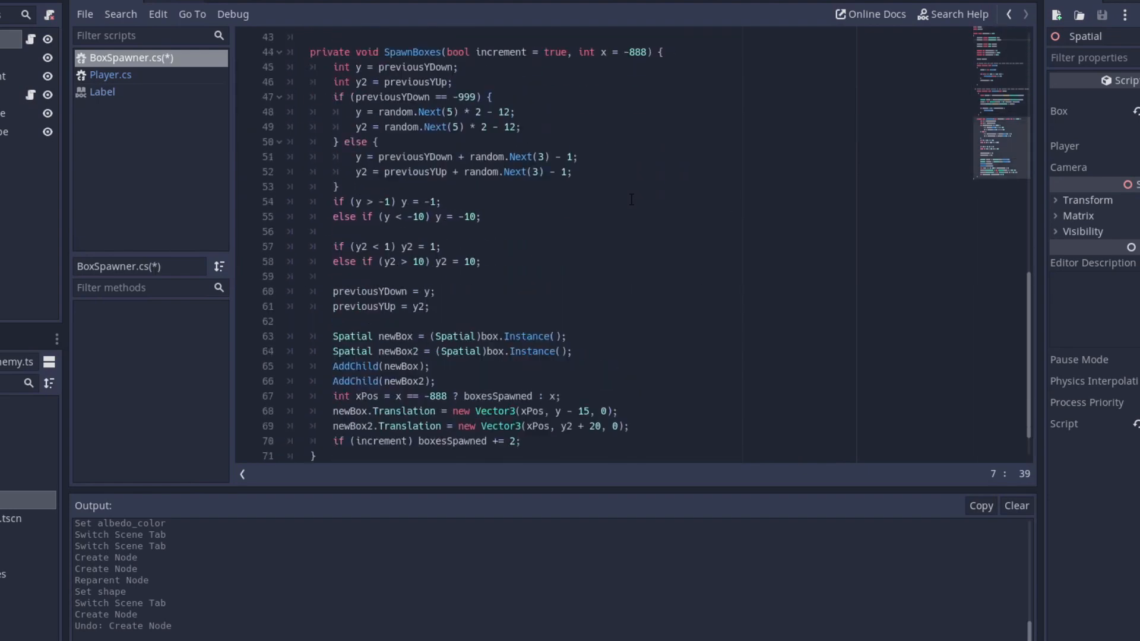
scroll(up, 3)
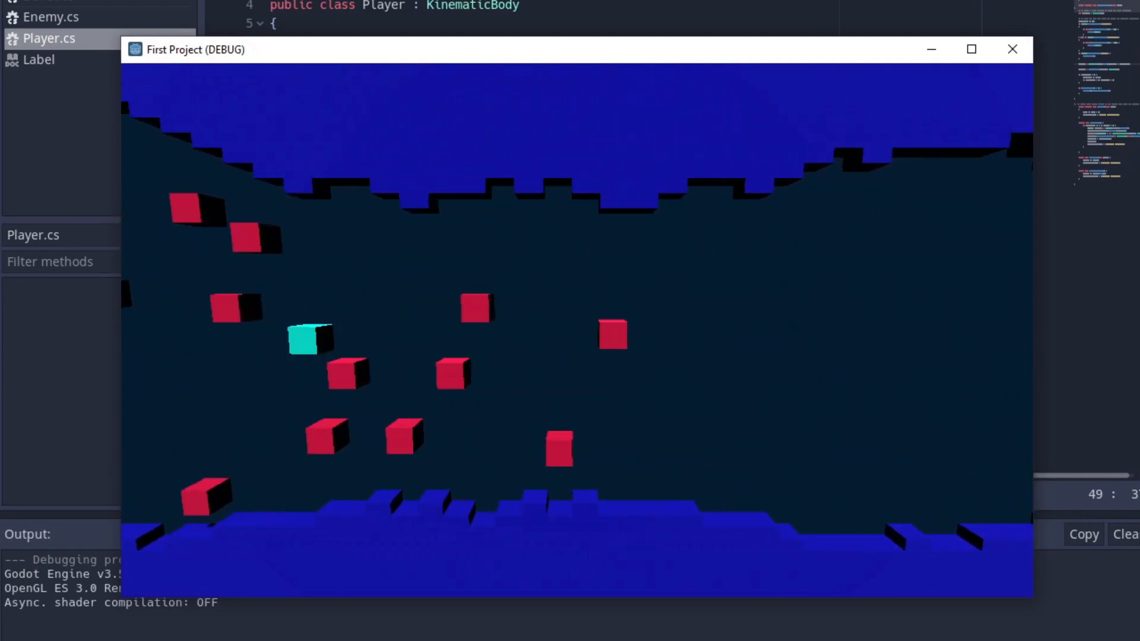
Stop the running game after flying the cyan cube among the red enemies
click(1011, 50)
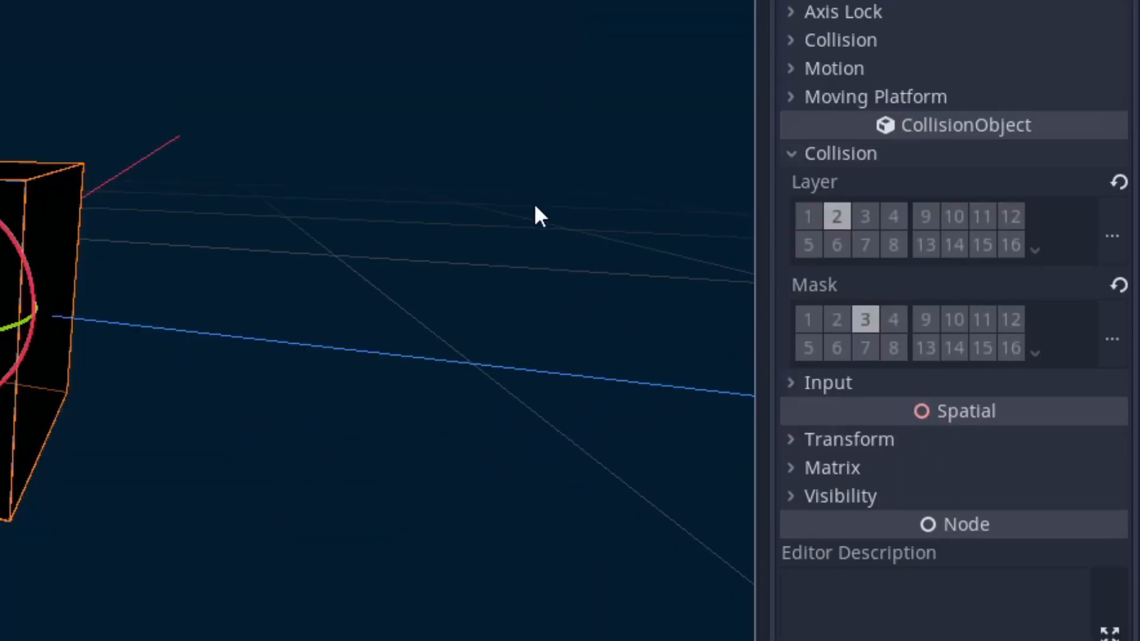
click(835, 216)
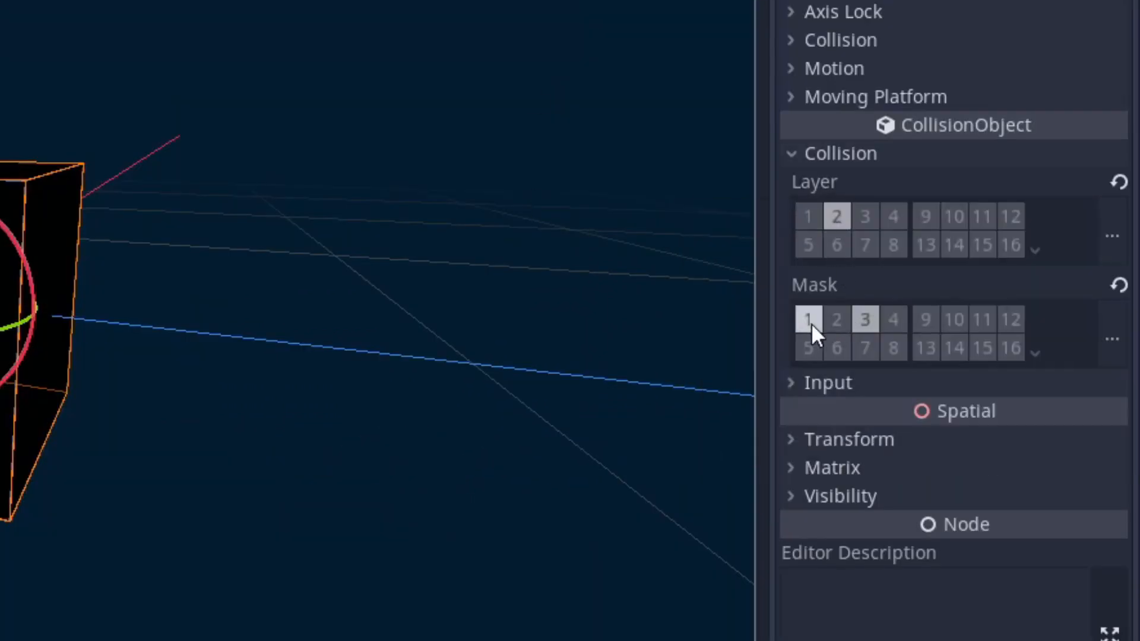
click(894, 319)
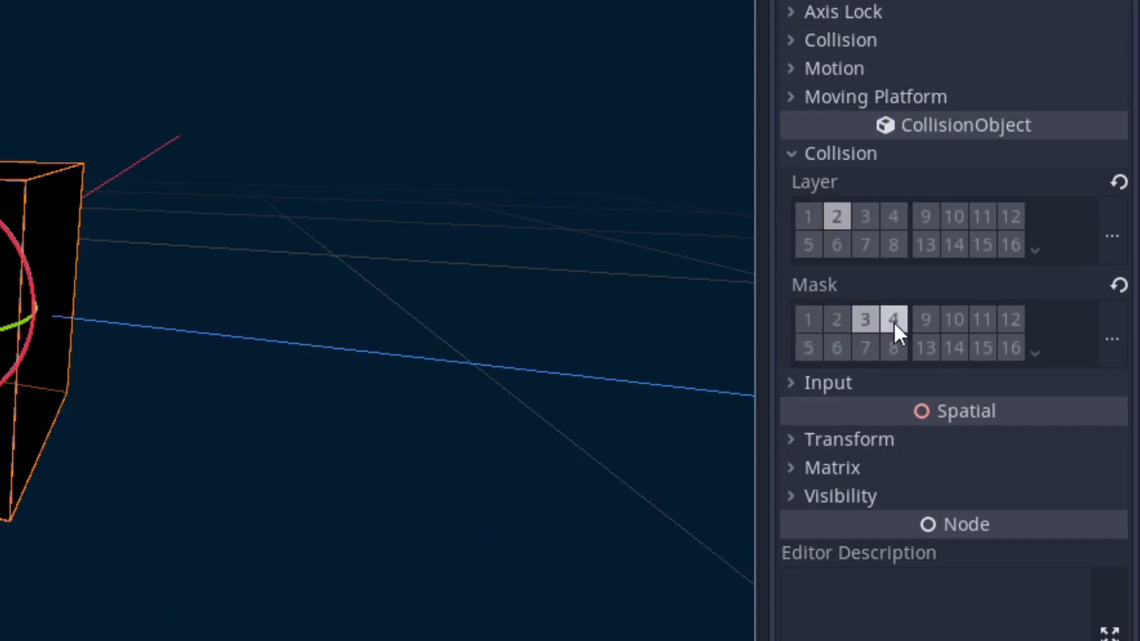
click(894, 319)
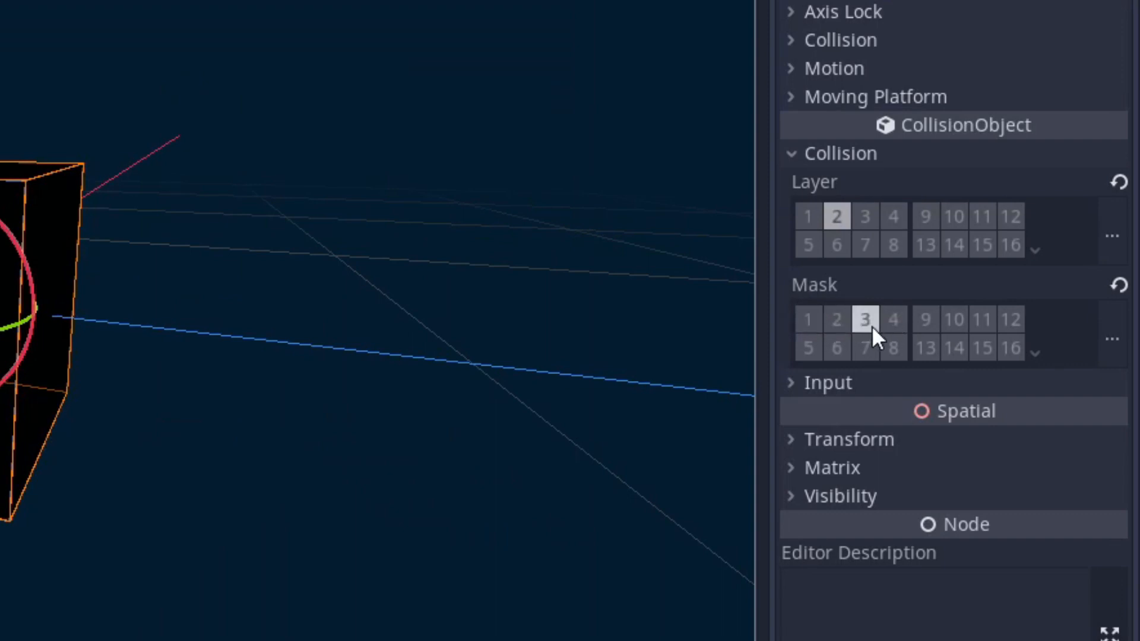